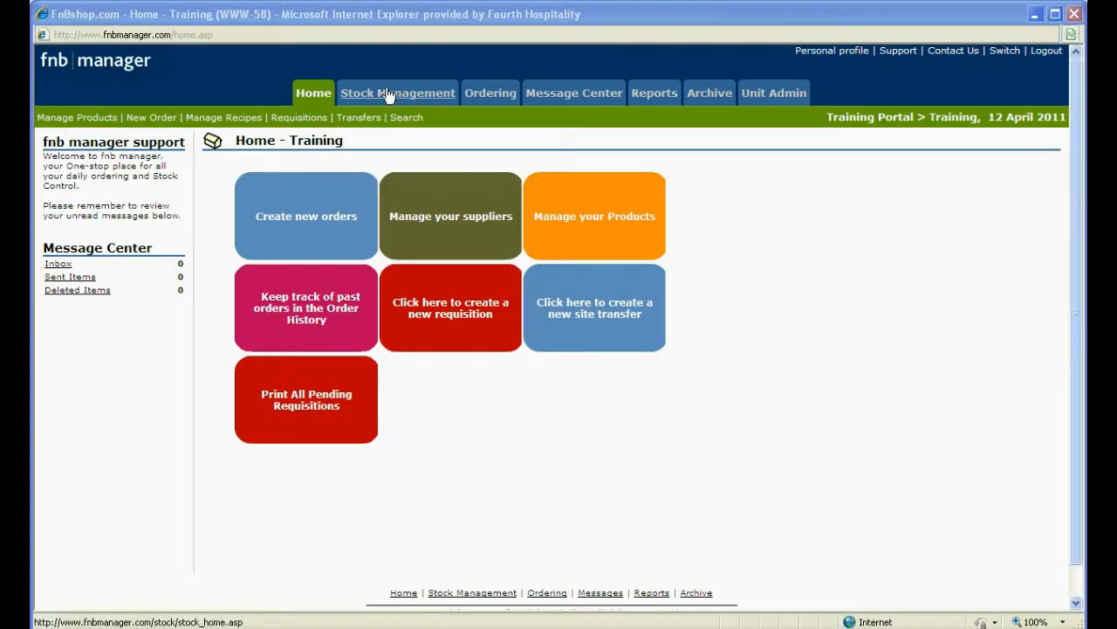
Go to the Stock Management tab for Stock Period 2
{"action": "left_click", "coordinate": [398, 93]}
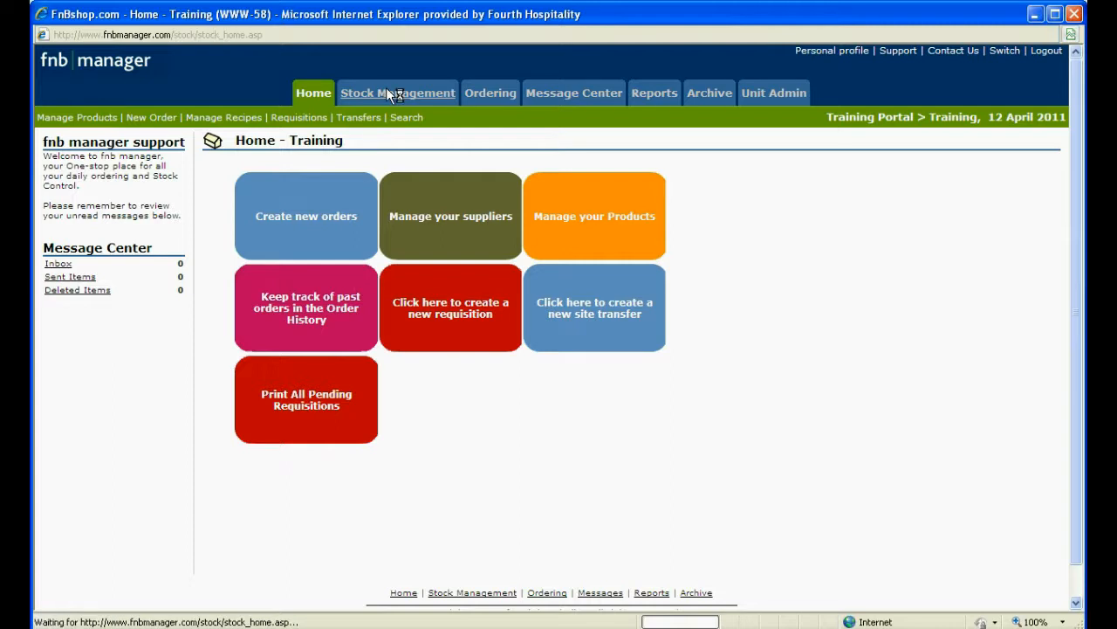
{"action": "left_click", "coordinate": [398, 93]}
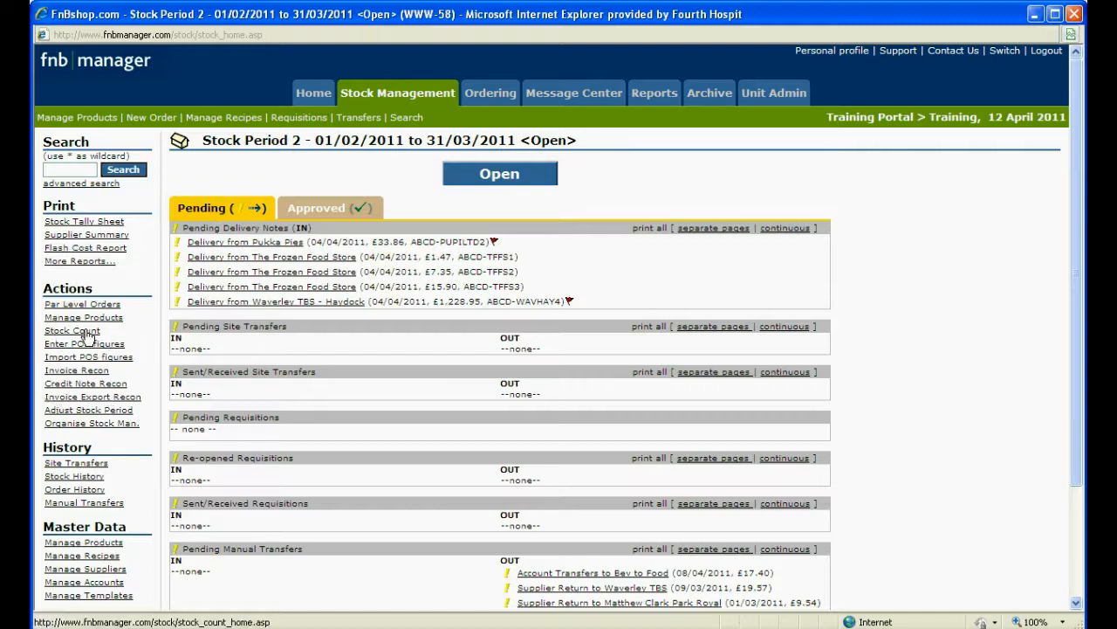
Open Stock Count and start a Full stock count tally sheet
{"action": "left_click", "coordinate": [71, 330]}
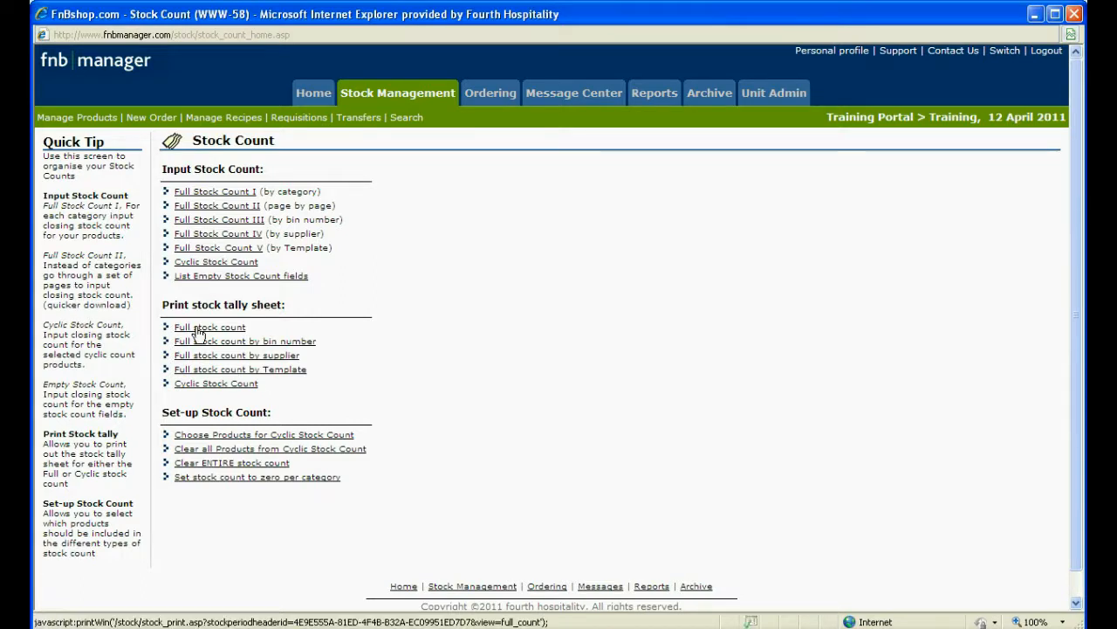
{"action": "left_click", "coordinate": [210, 327]}
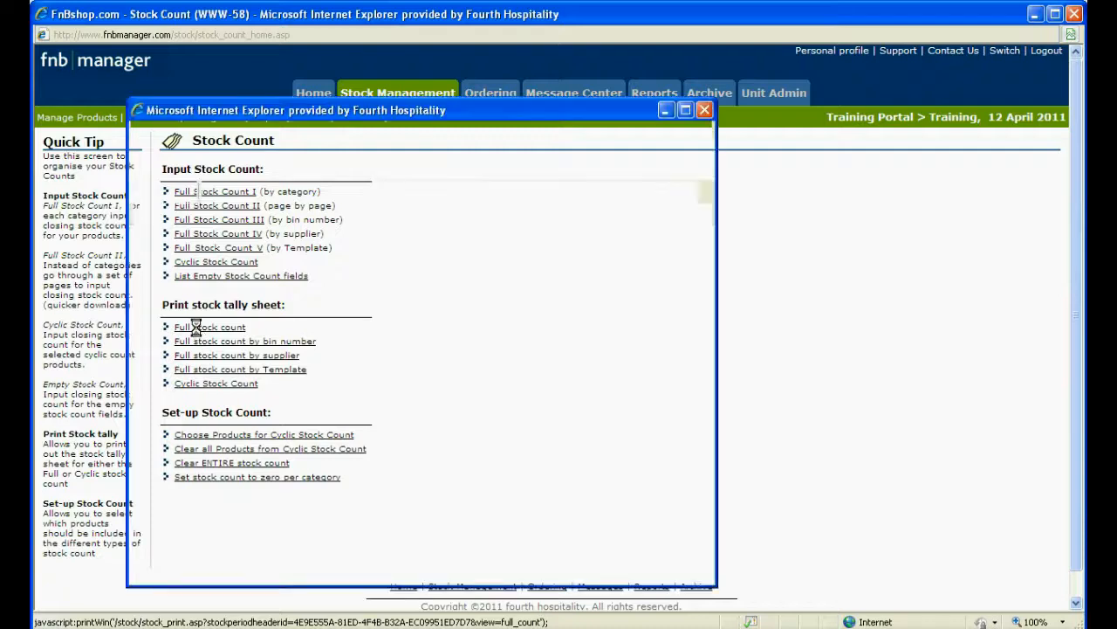
Generate the tally sheet with 3 open columns and Batches excluded
{"action": "left_click", "coordinate": [210, 326]}
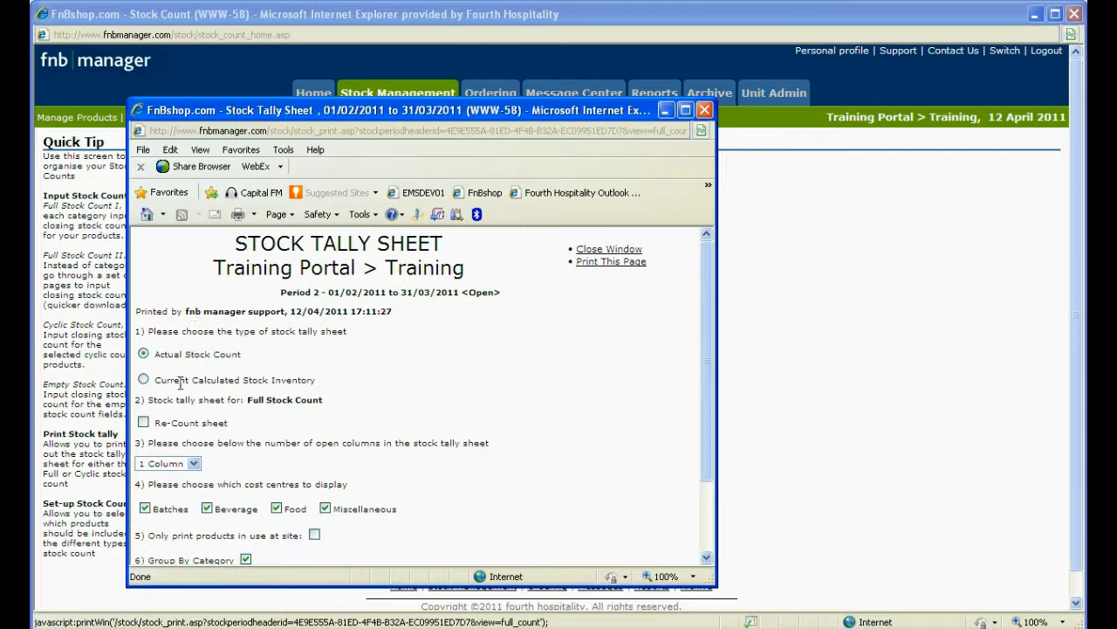
{"action": "left_click", "coordinate": [194, 463]}
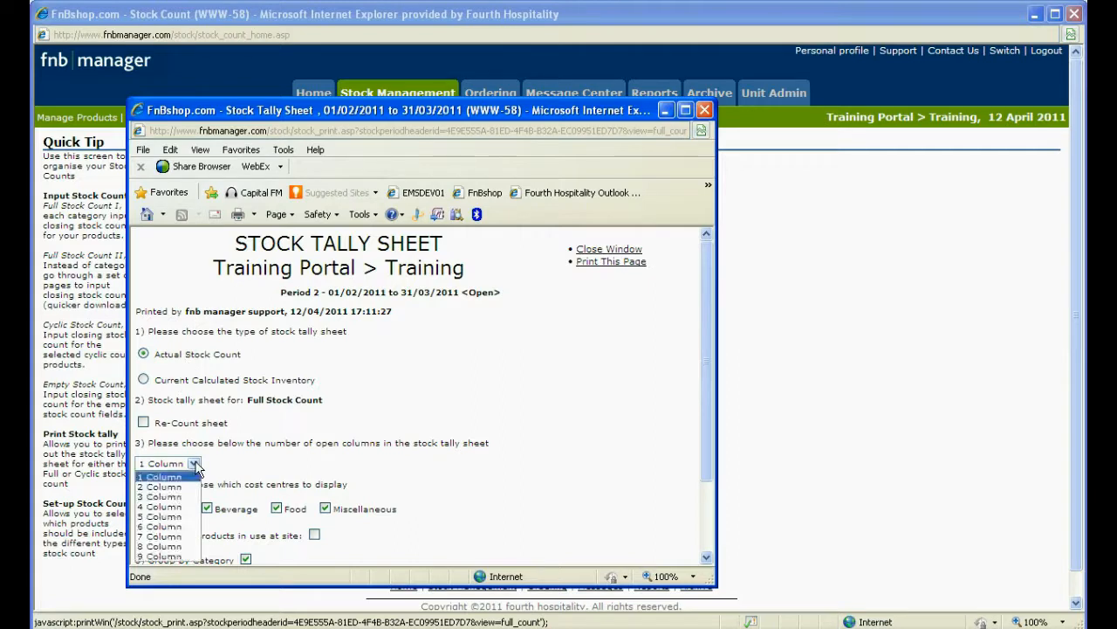
{"action": "left_click", "coordinate": [160, 496]}
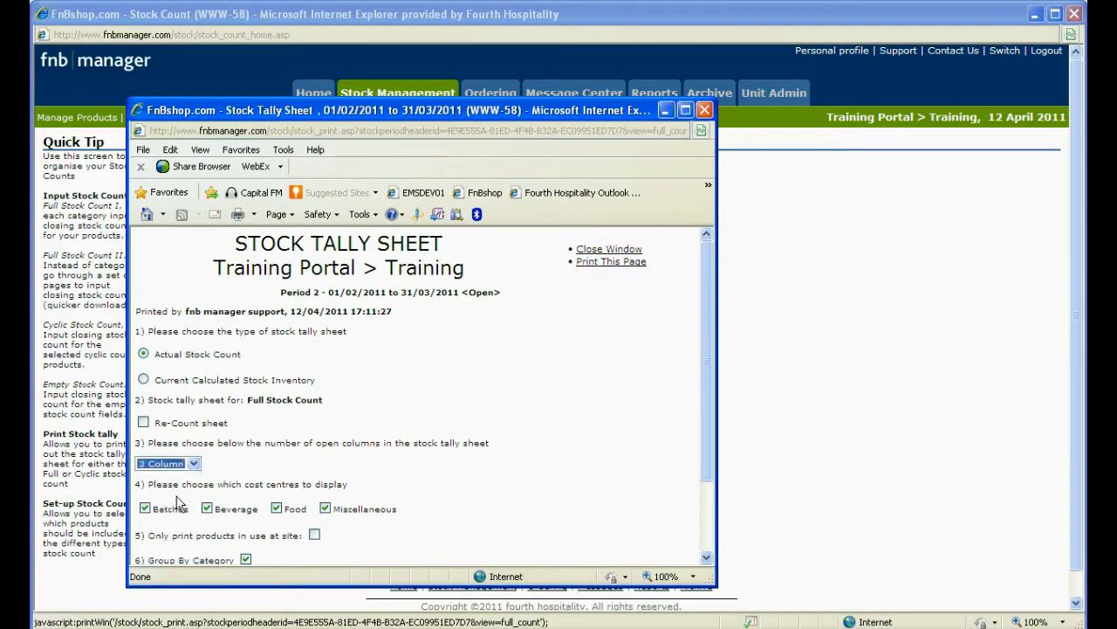
{"action": "left_click", "coordinate": [145, 508]}
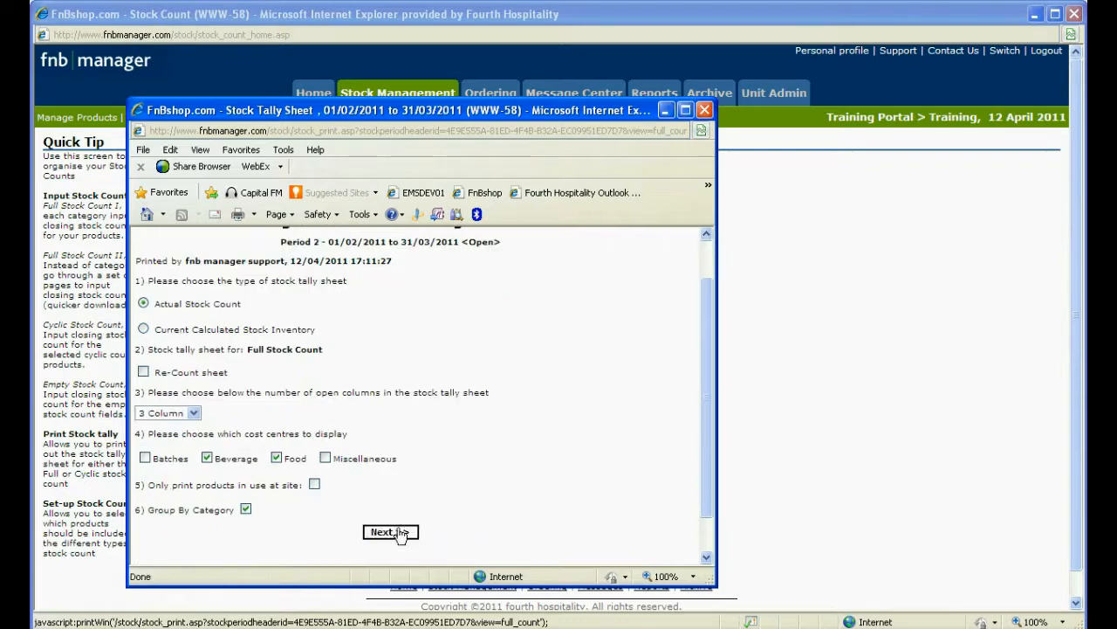
{"action": "left_click", "coordinate": [389, 532]}
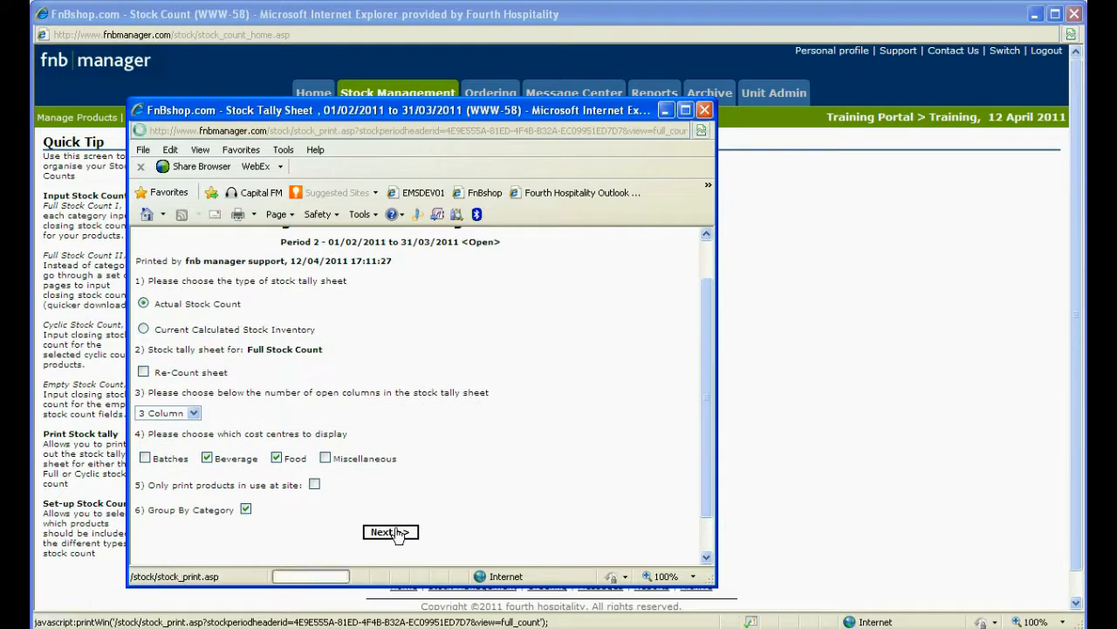
{"action": "left_click", "coordinate": [390, 532]}
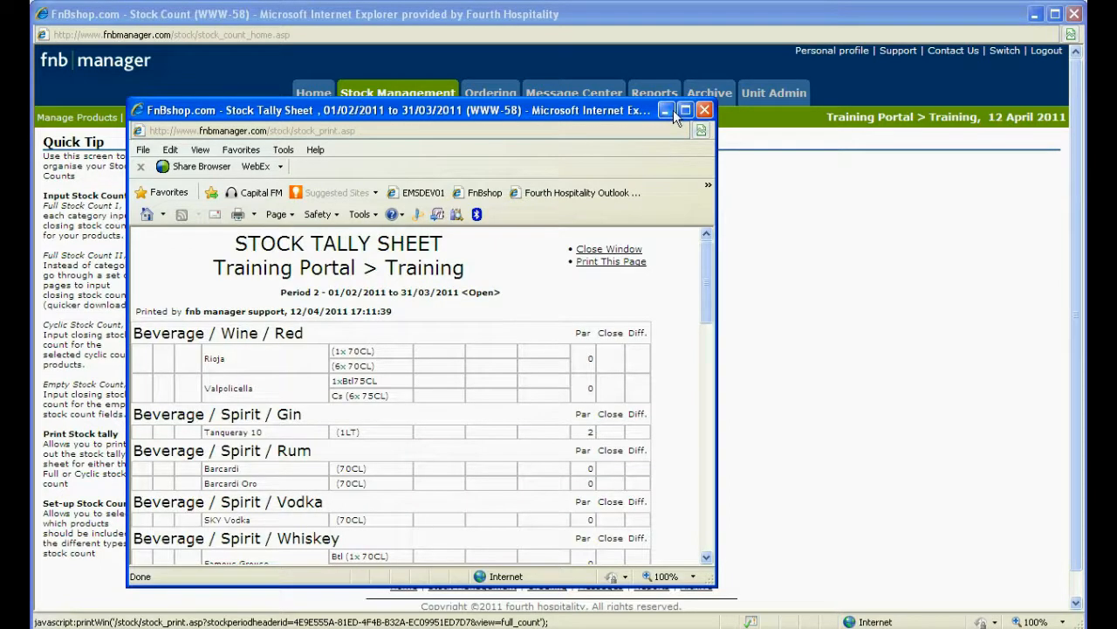
Maximize and scroll through the tally sheet, then close its window
{"action": "left_click", "coordinate": [686, 109]}
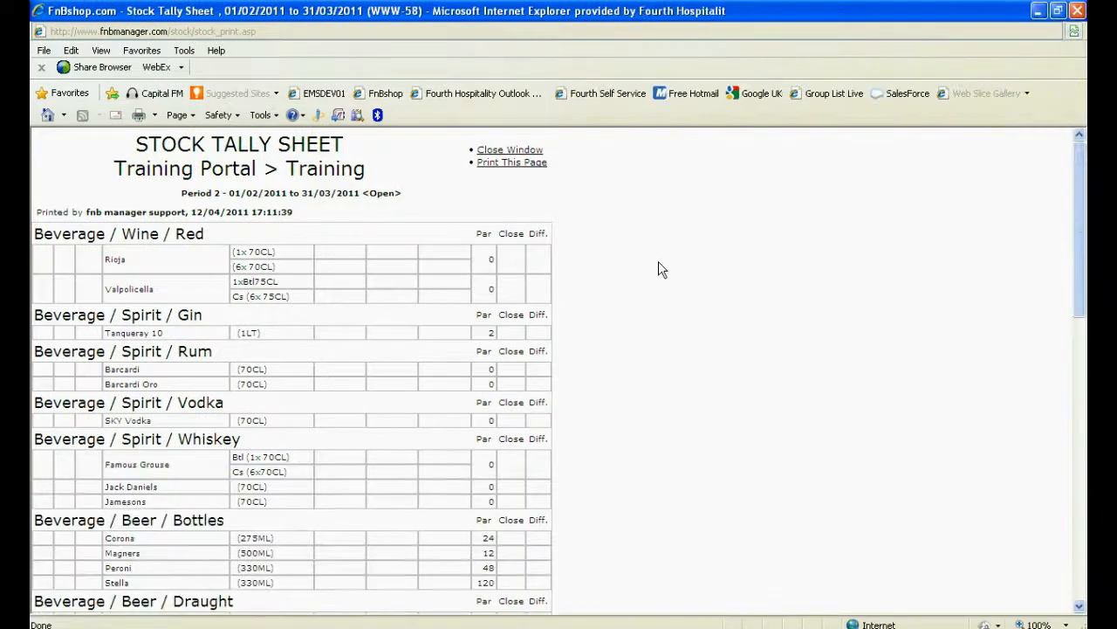
{"action": "scroll", "scroll_direction": "down", "scroll_amount": 3}
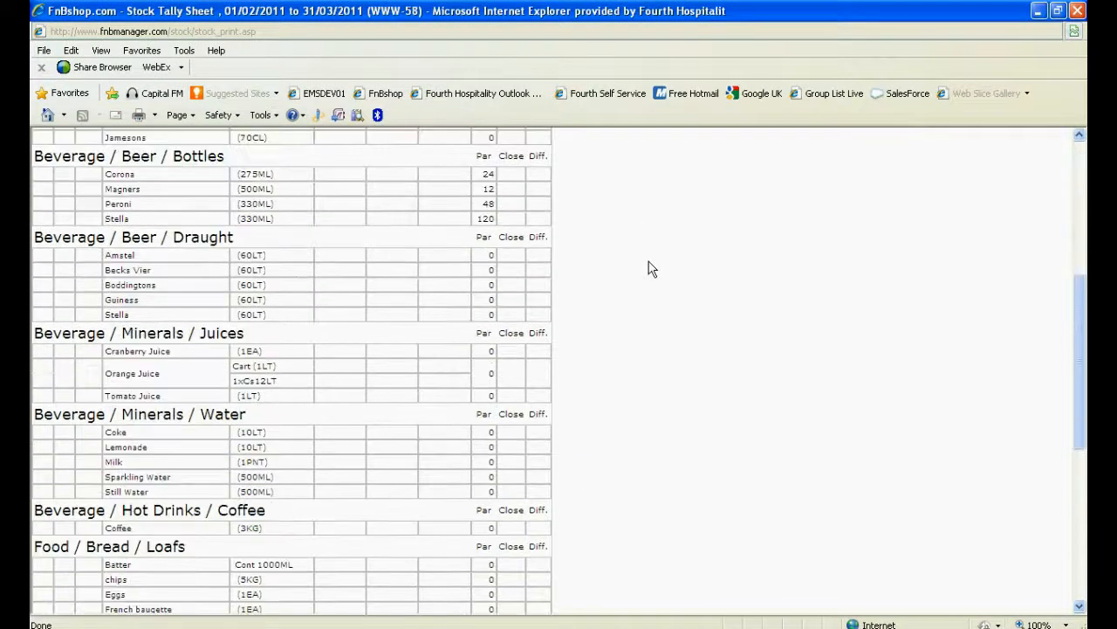
{"action": "scroll", "scroll_direction": "up", "scroll_amount": 3}
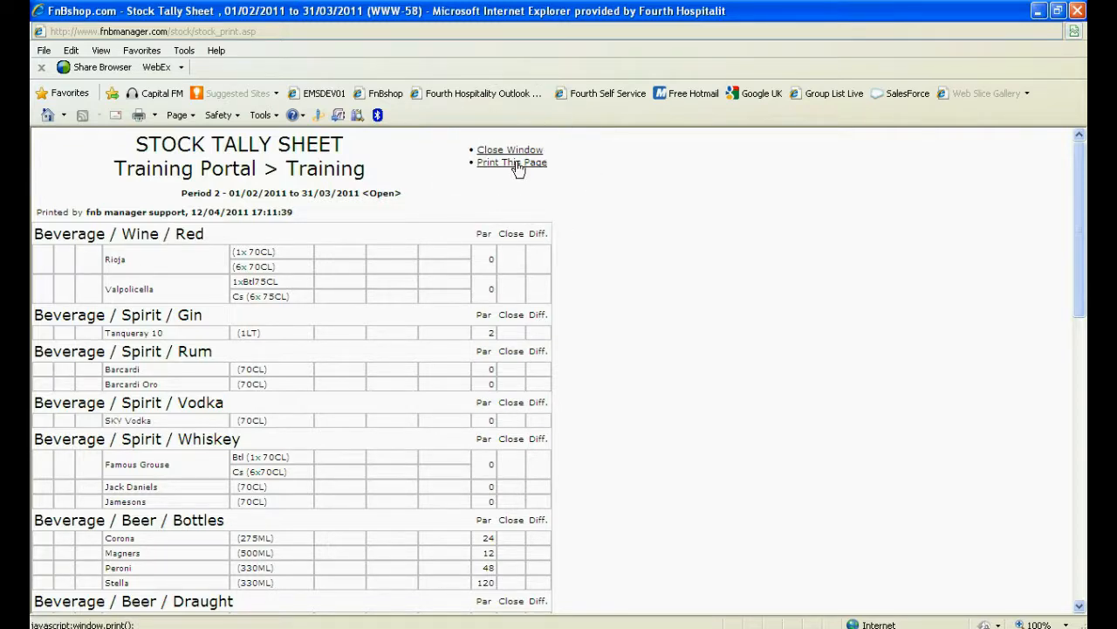
{"action": "mouse_move", "coordinate": [509, 149]}
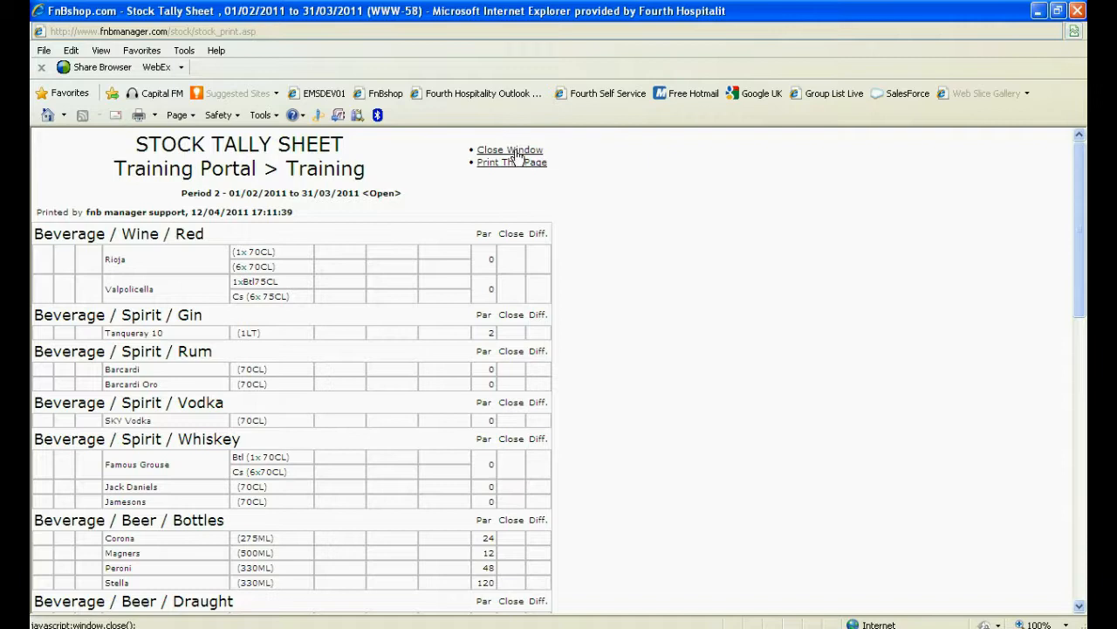
{"action": "left_click", "coordinate": [509, 150]}
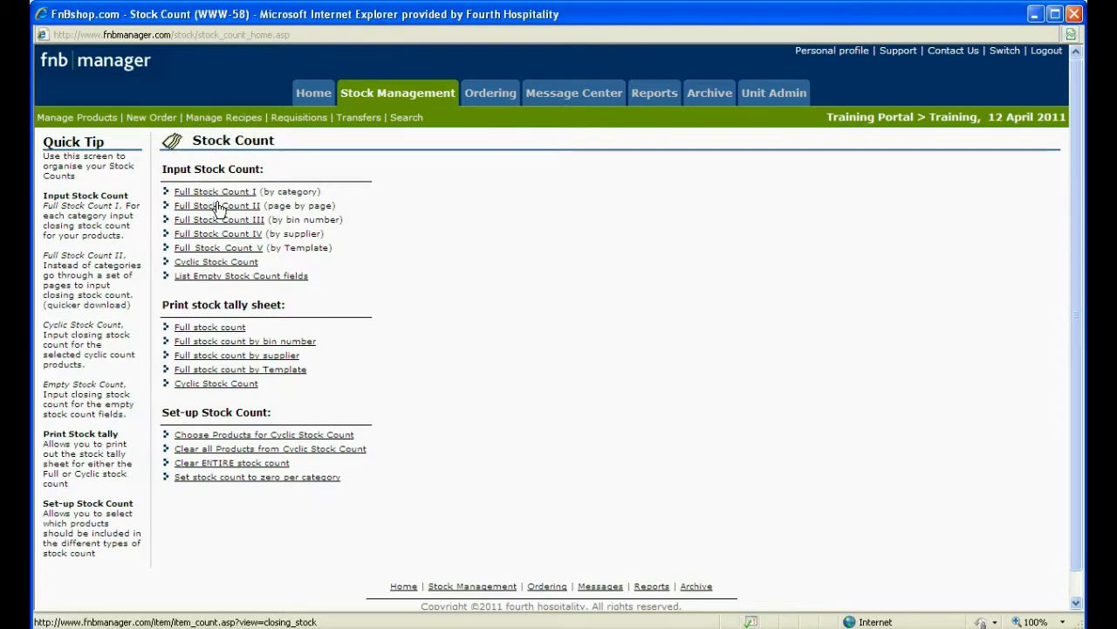
Open Full Stock Count II (page by page) under Input Stock Count
{"action": "left_click", "coordinate": [215, 192]}
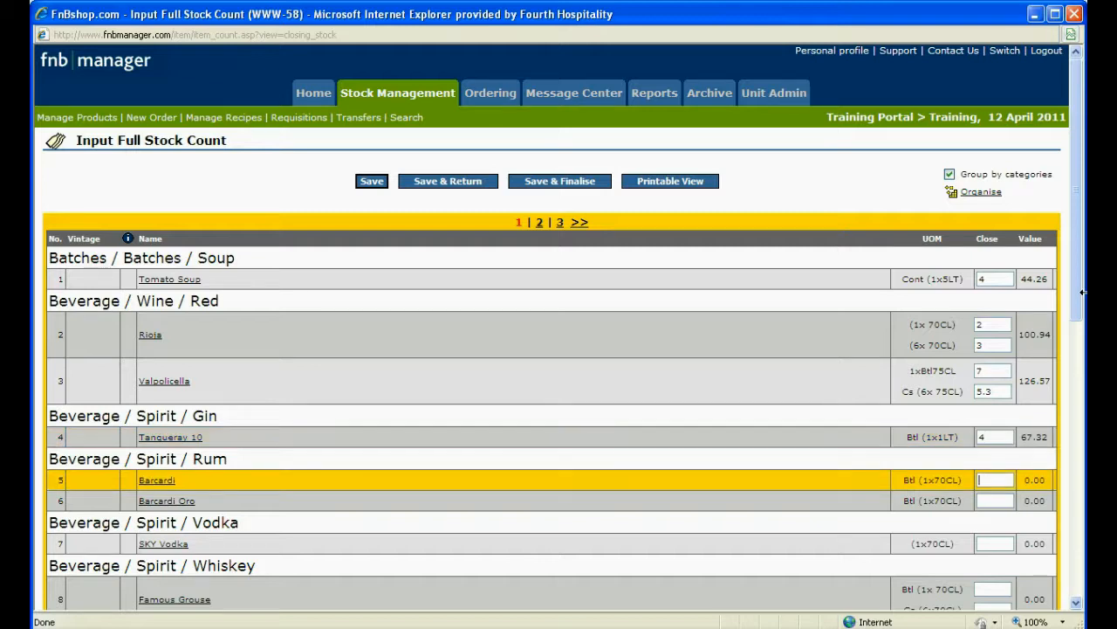
Enter closing counts 1, 4 and 2.2 for the rums, vodka and Famous Grouse
{"action": "type", "text": "1"}
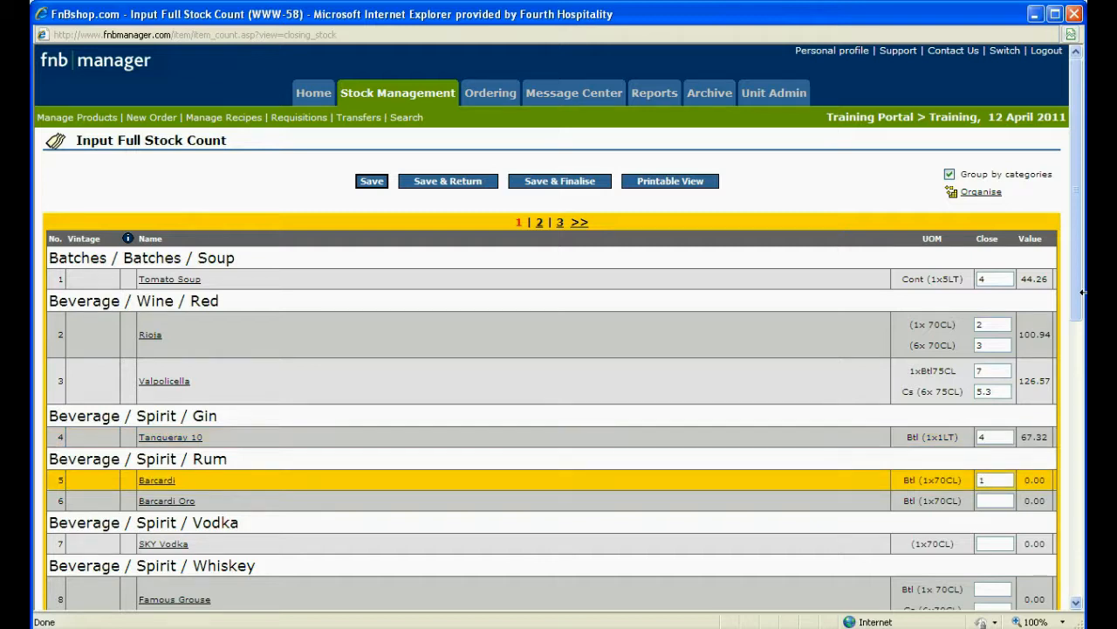
{"action": "type", "text": "+4+"}
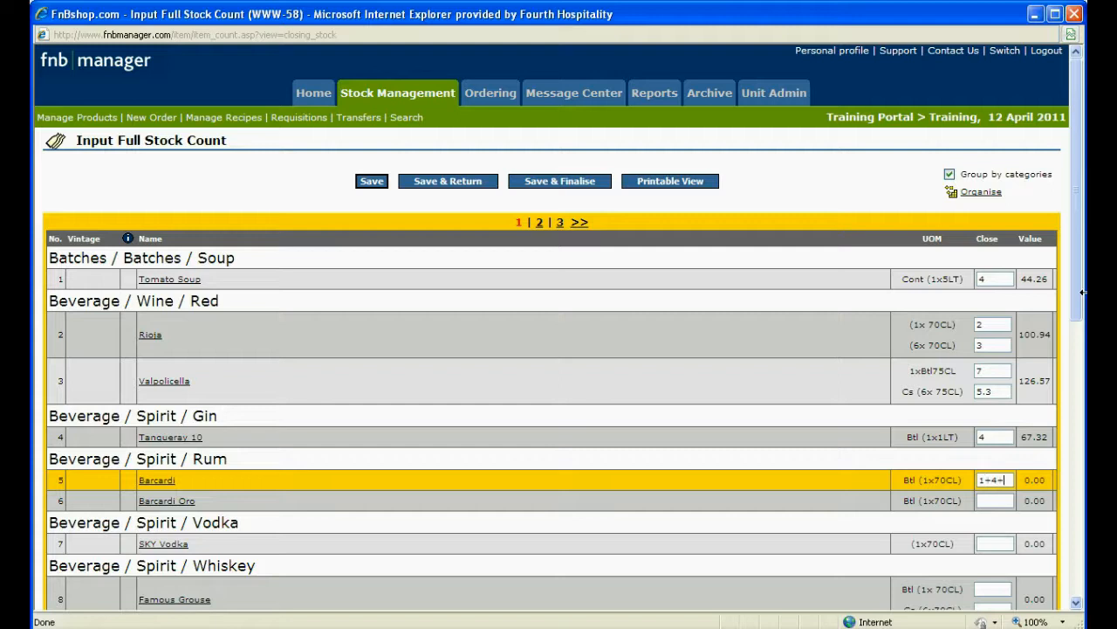
{"action": "type", "text": "2.2"}
{"action": "left_click", "coordinate": [993, 588]}
{"action": "type", "text": "5"}
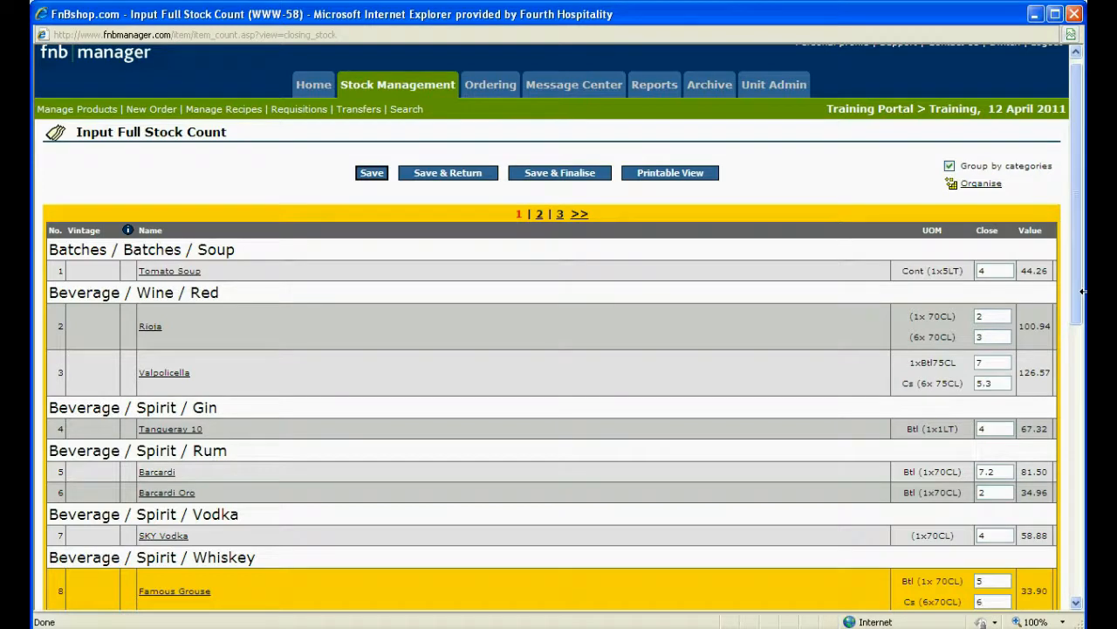
{"action": "scroll", "scroll_direction": "down", "scroll_amount": 3}
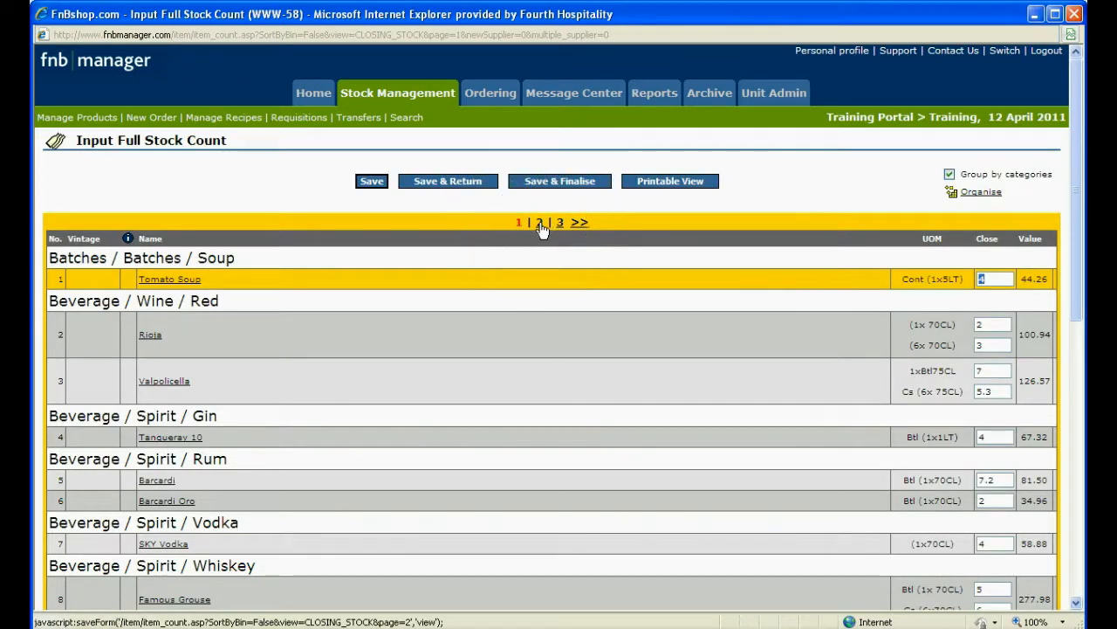
Save page one's counts, go to page 2, and scroll to Save & Return
{"action": "left_click", "coordinate": [540, 223]}
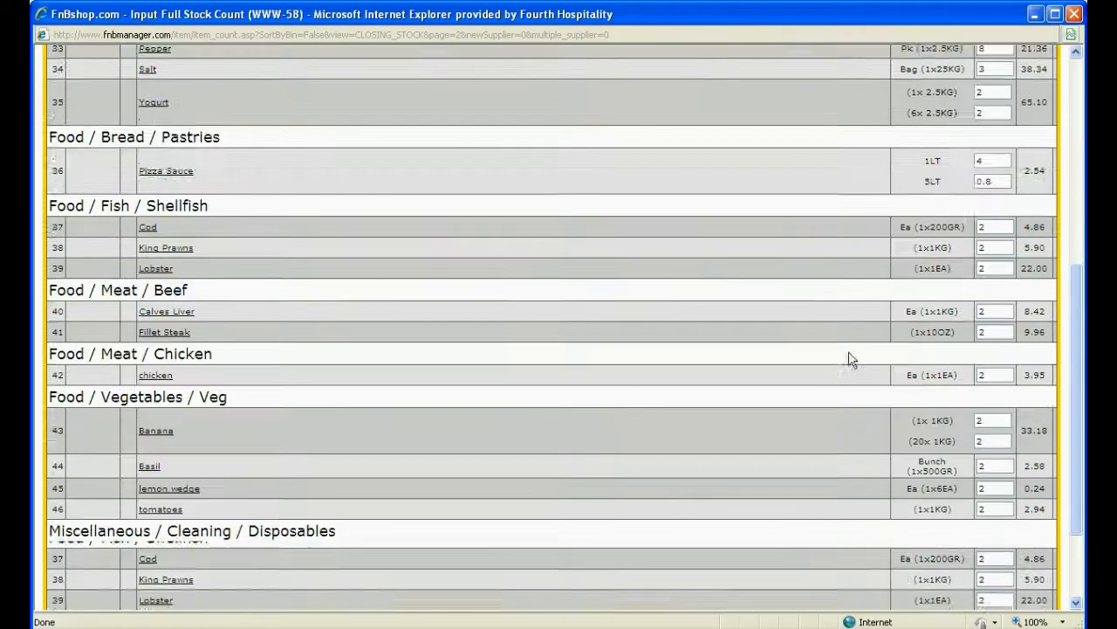
{"action": "scroll", "scroll_direction": "down", "scroll_amount": 3}
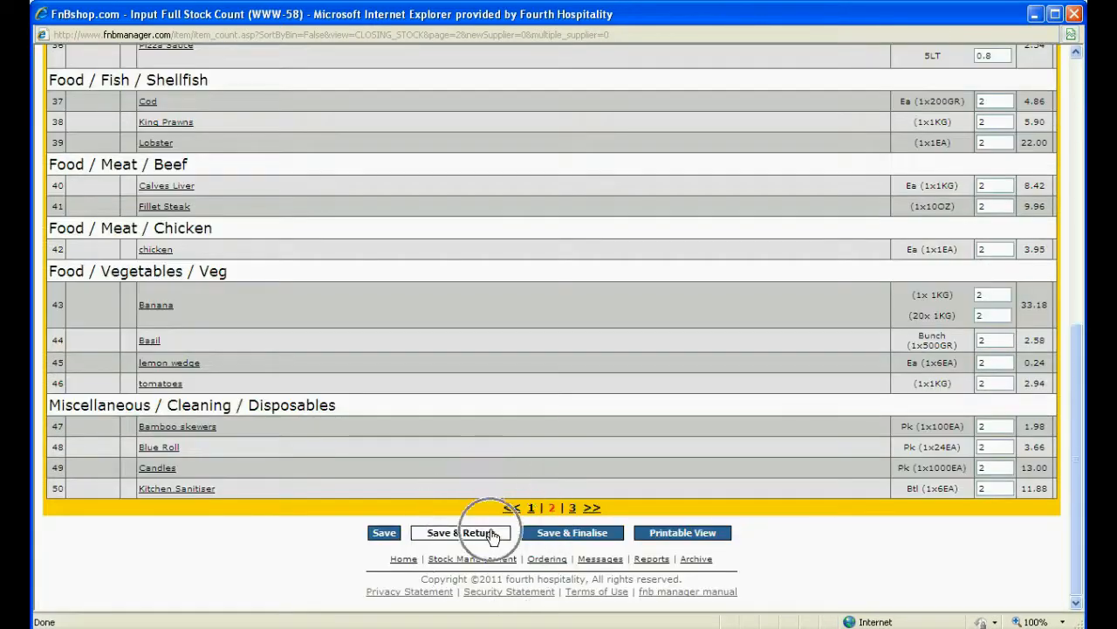